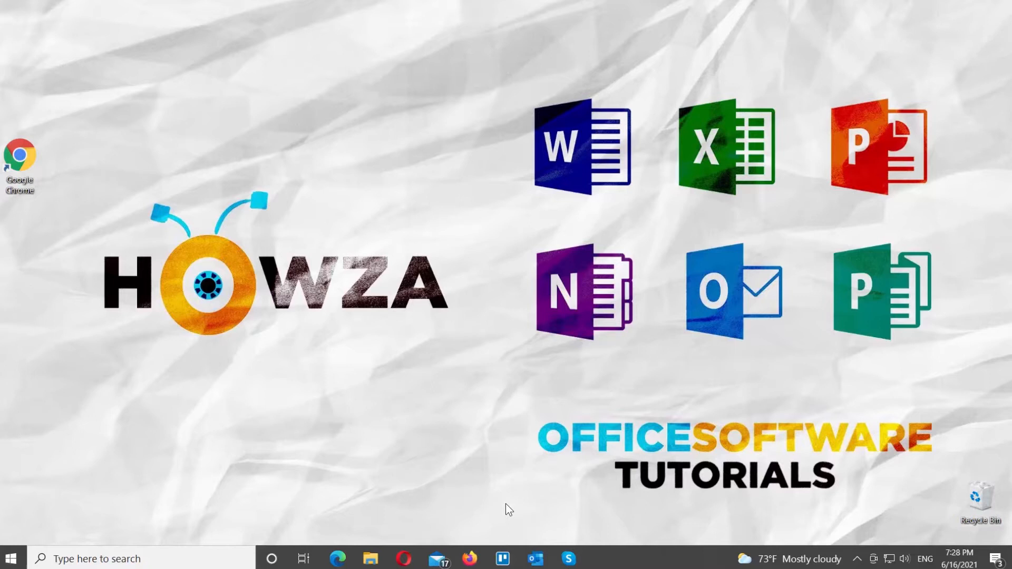
# - Launch Skype from the taskbar icon
pyautogui.click(567, 559)
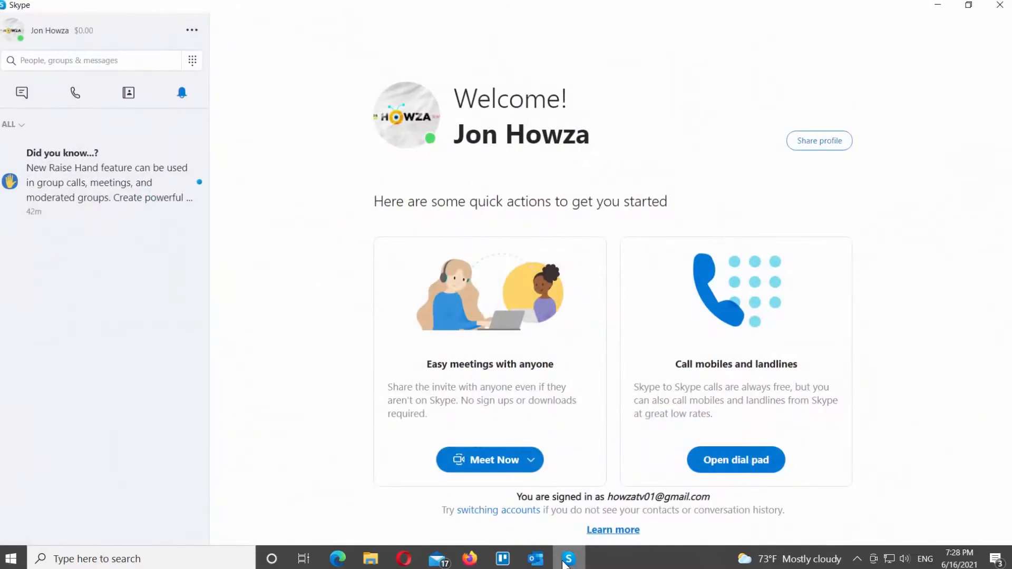
pyautogui.moveTo(345, 445)
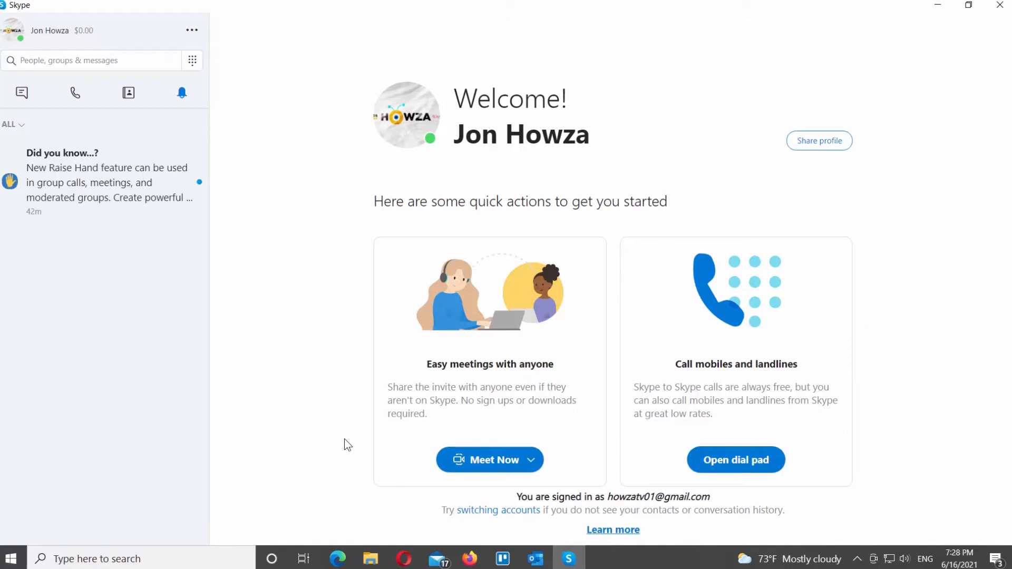
# - Show the New Chat options from the Chats tab
pyautogui.click(21, 93)
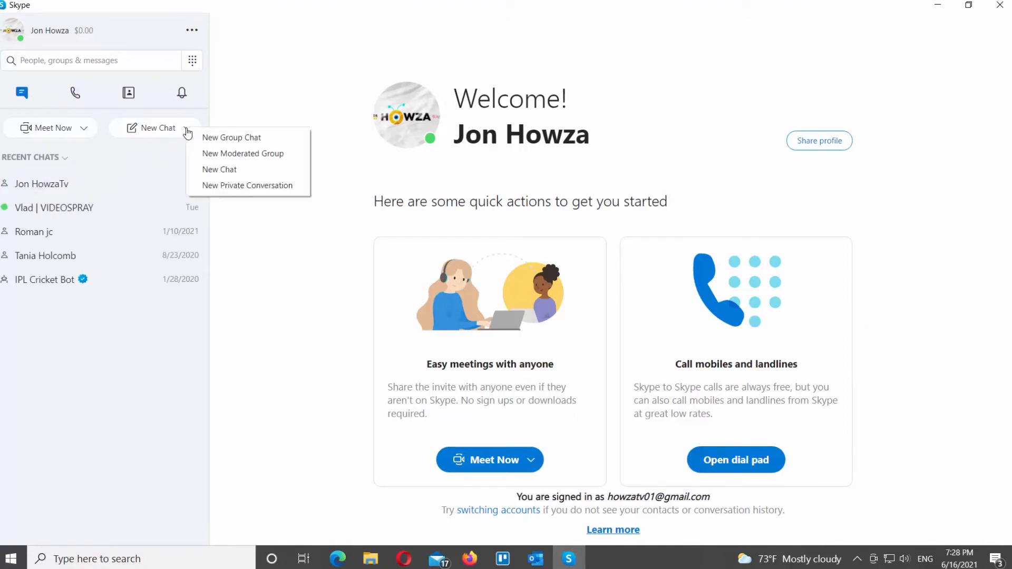
pyautogui.moveTo(232, 138)
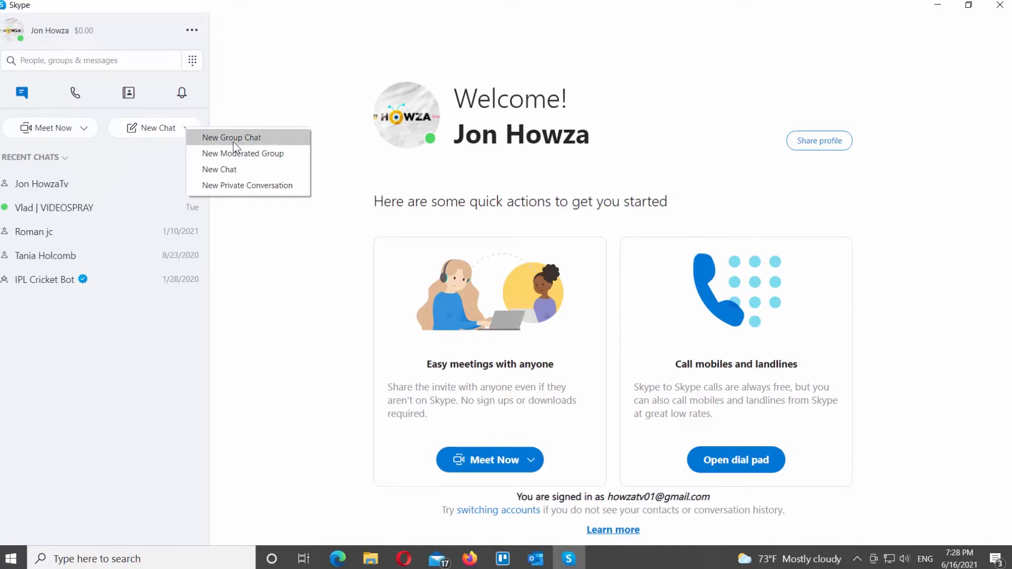
# - Create a group chat named 'Howza' with wallpaper.jpg as its photo
pyautogui.click(232, 138)
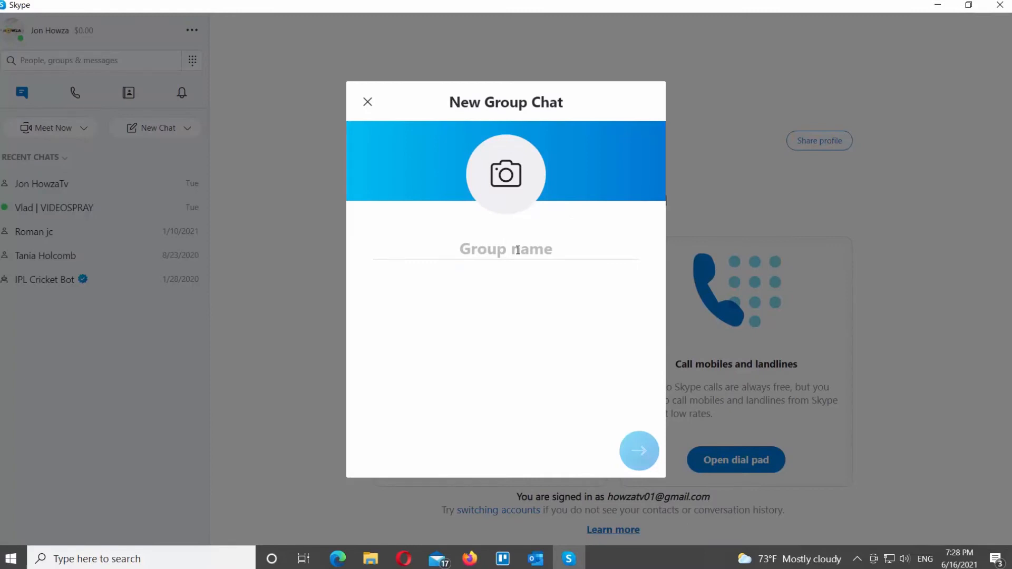
pyautogui.write('HowzaTv')
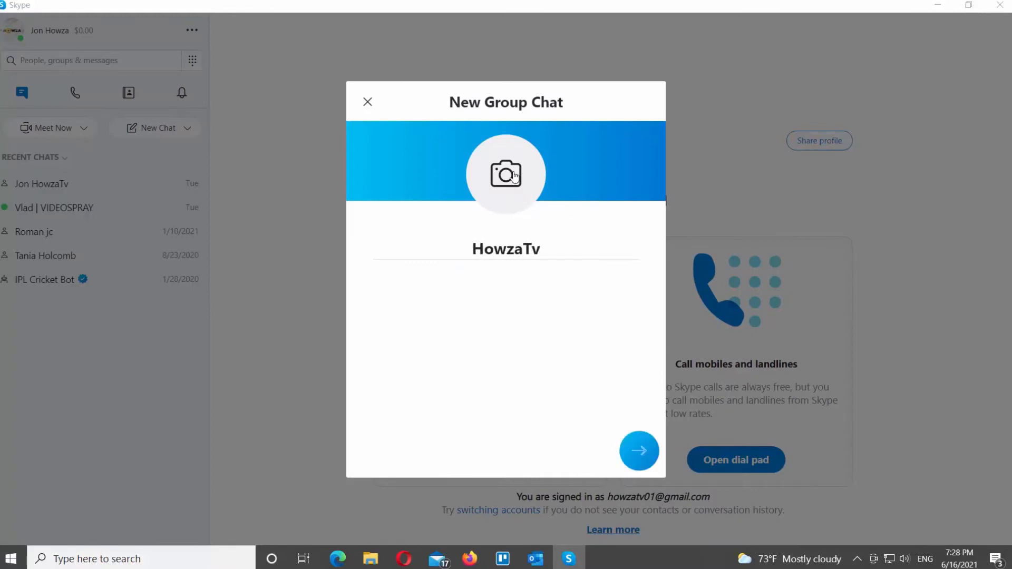
pyautogui.click(505, 174)
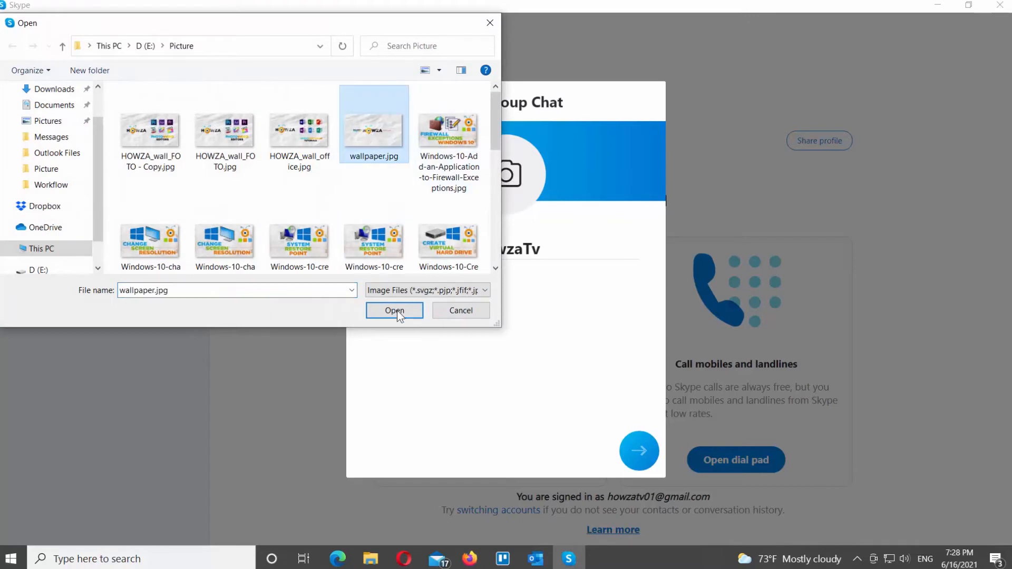
pyautogui.click(394, 310)
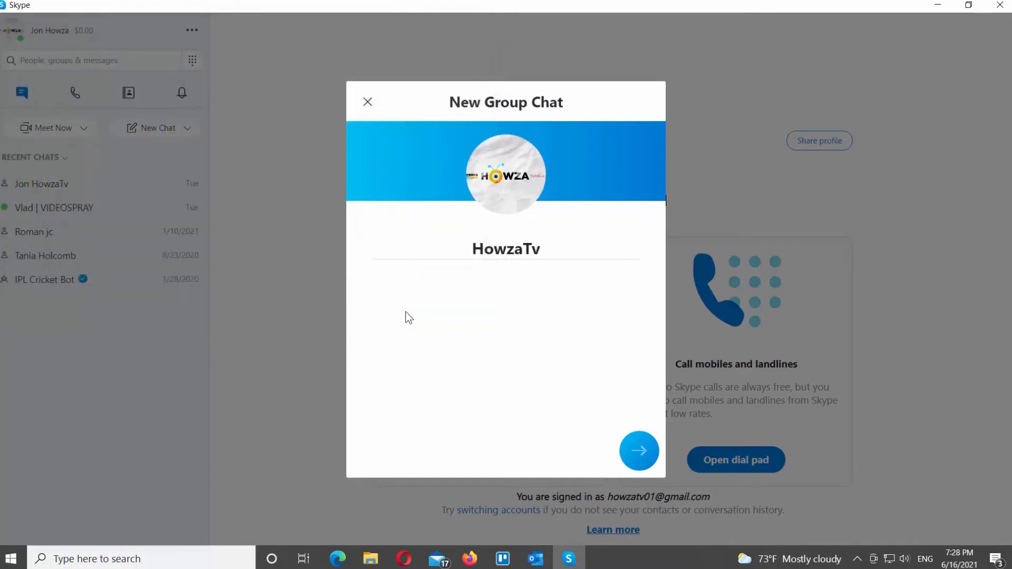
# - Add Vlad | VIDEOSPRAY alongside Jon HowzaTv as members and finish the group
pyautogui.click(638, 450)
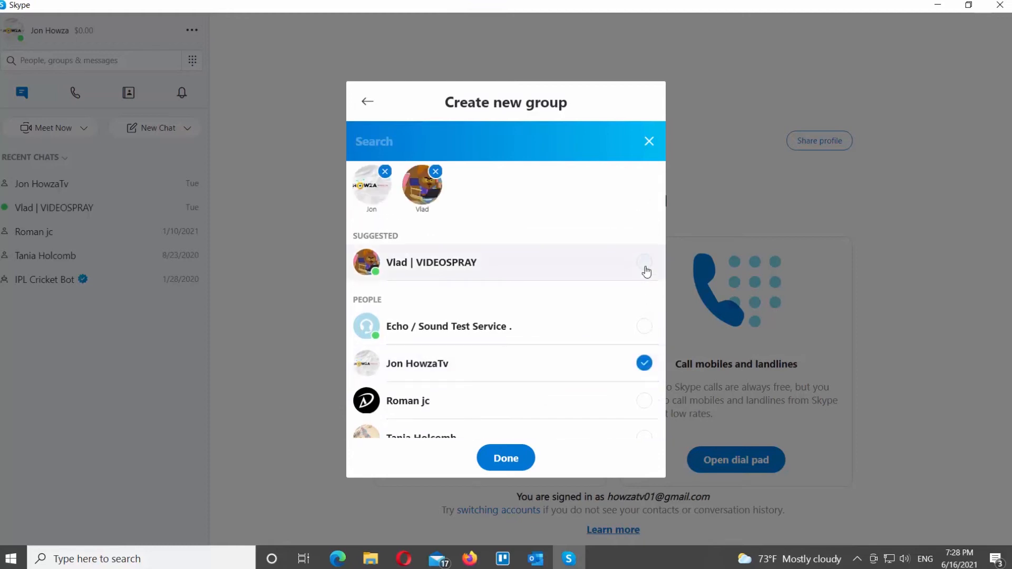
pyautogui.click(645, 262)
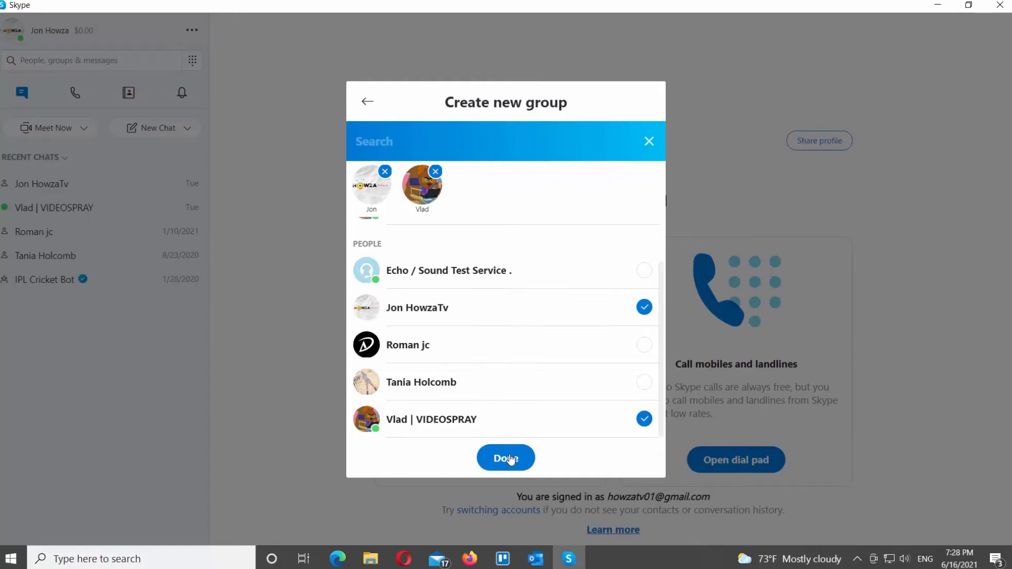
pyautogui.click(505, 457)
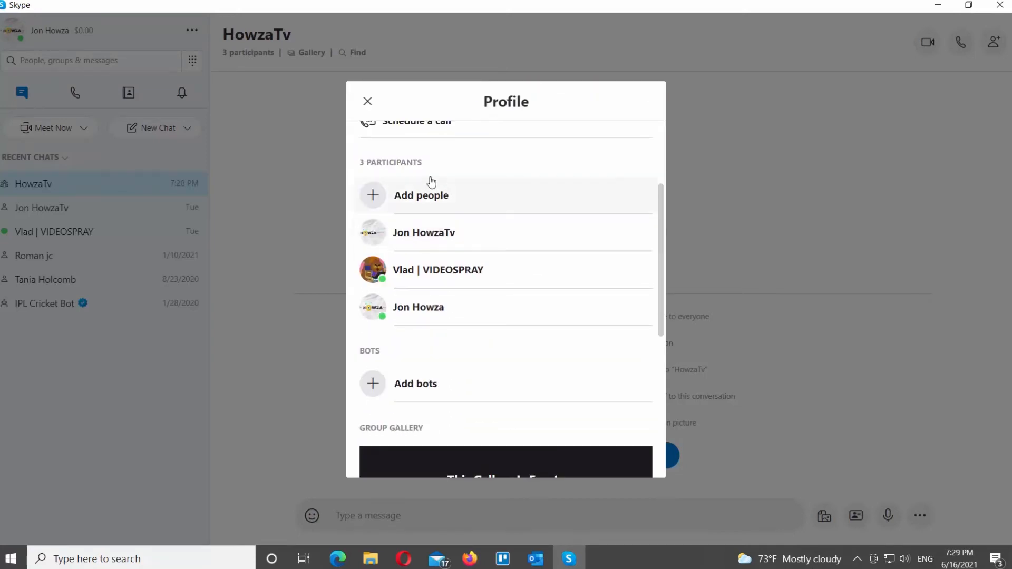
pyautogui.moveTo(453, 265)
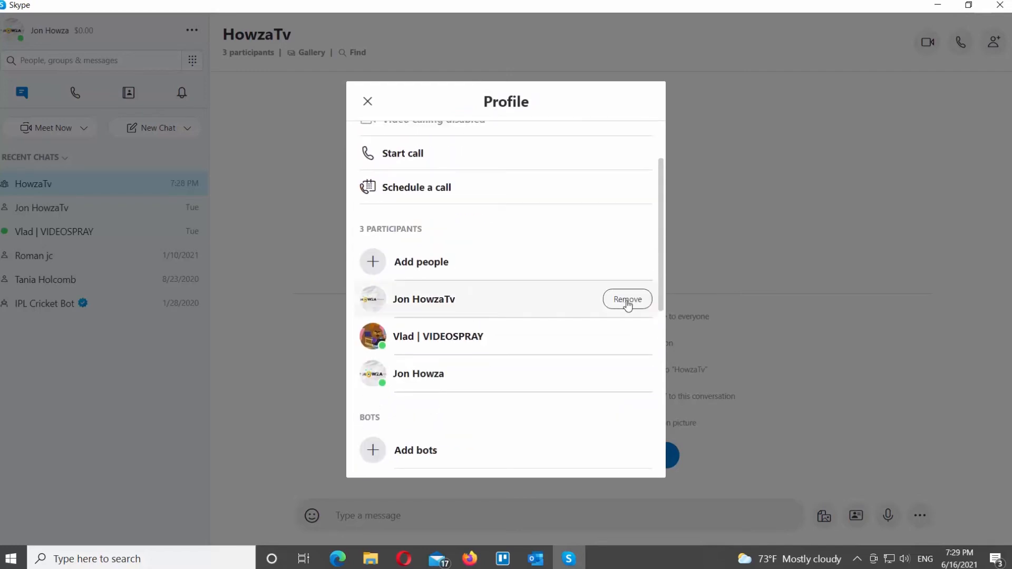
pyautogui.moveTo(629, 308)
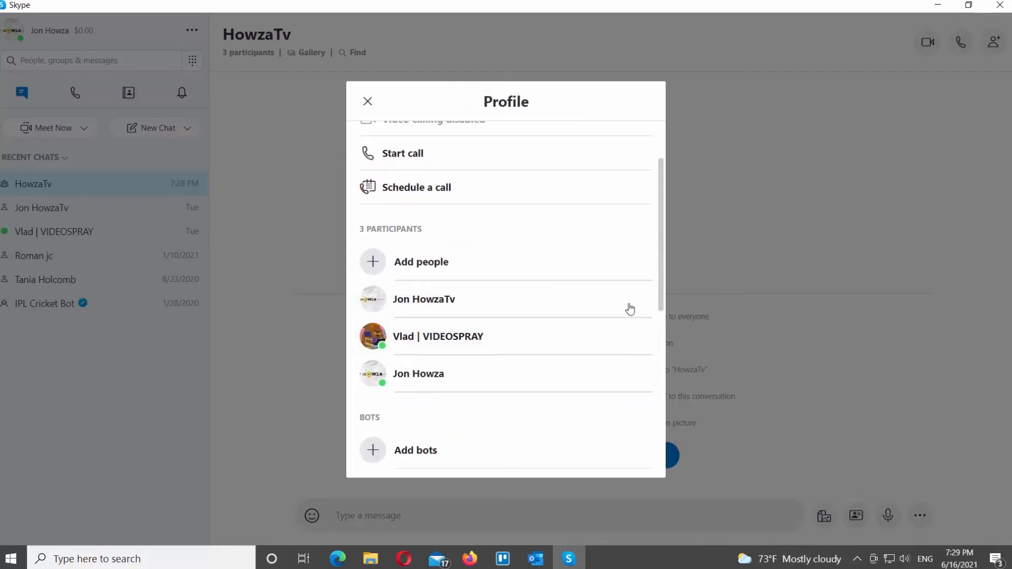
# - Close the profile and clear the HowzaTv chat history from its context menu
pyautogui.click(367, 101)
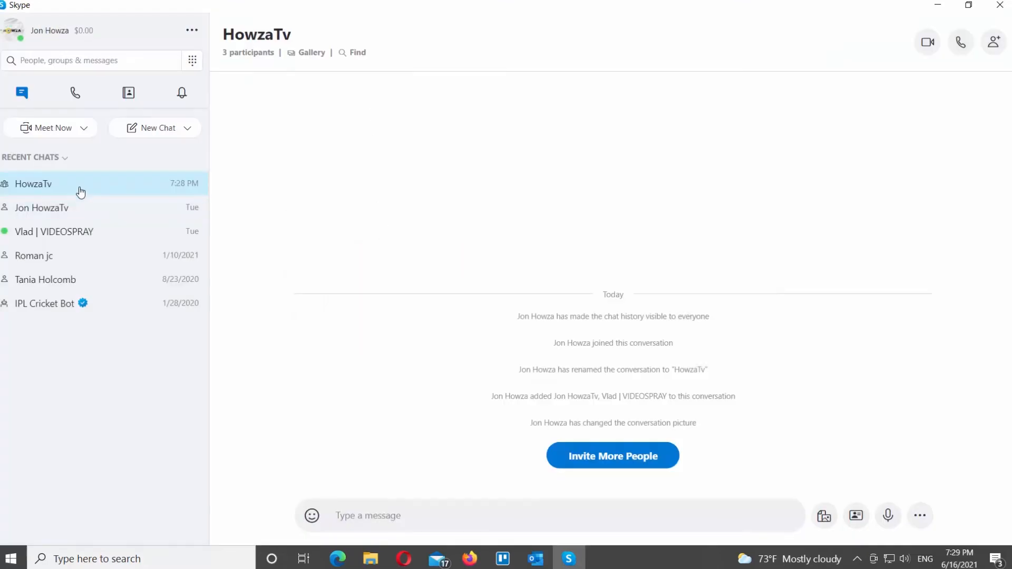
pyautogui.rightClick(33, 184)
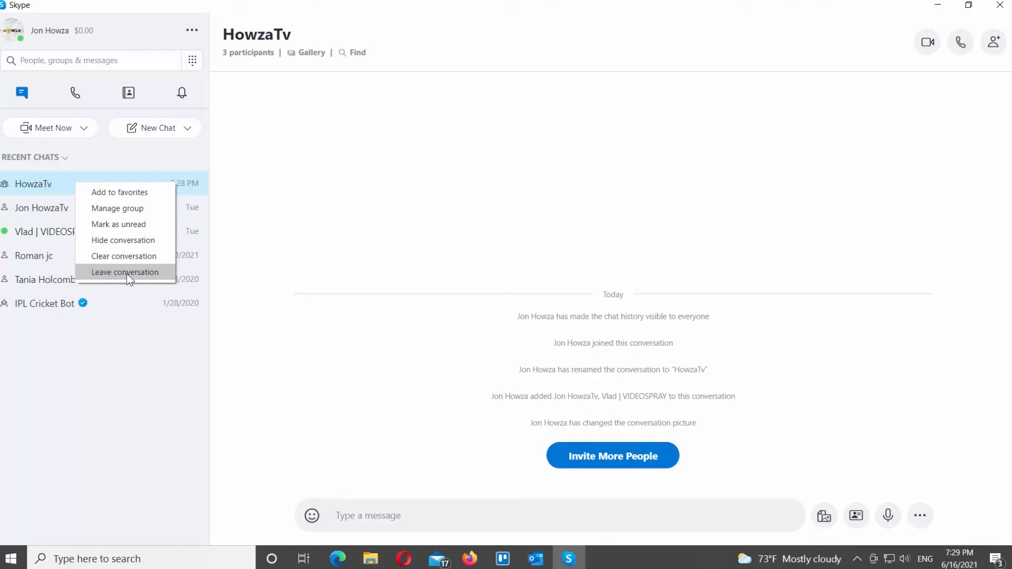
pyautogui.click(124, 256)
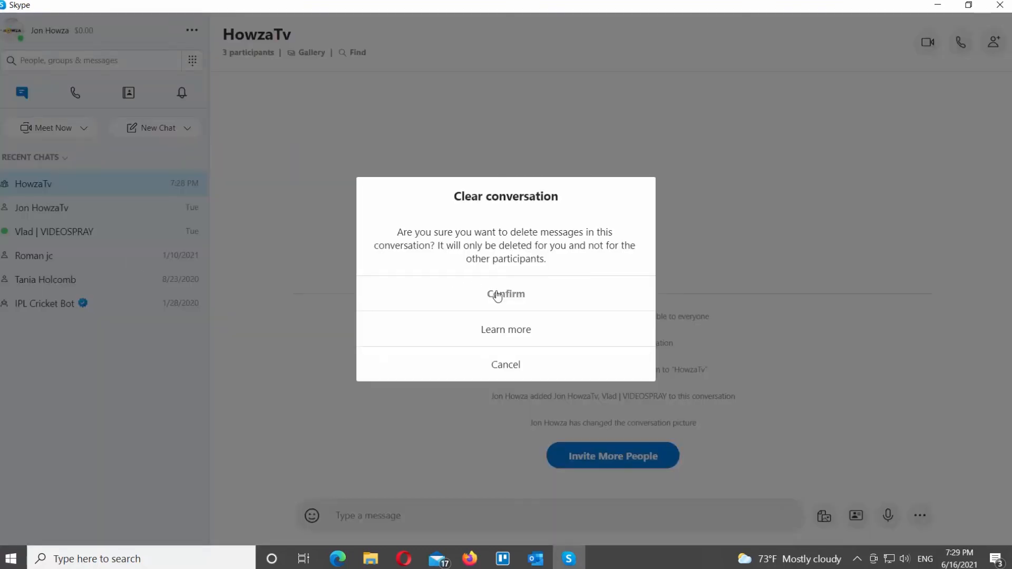
pyautogui.click(505, 294)
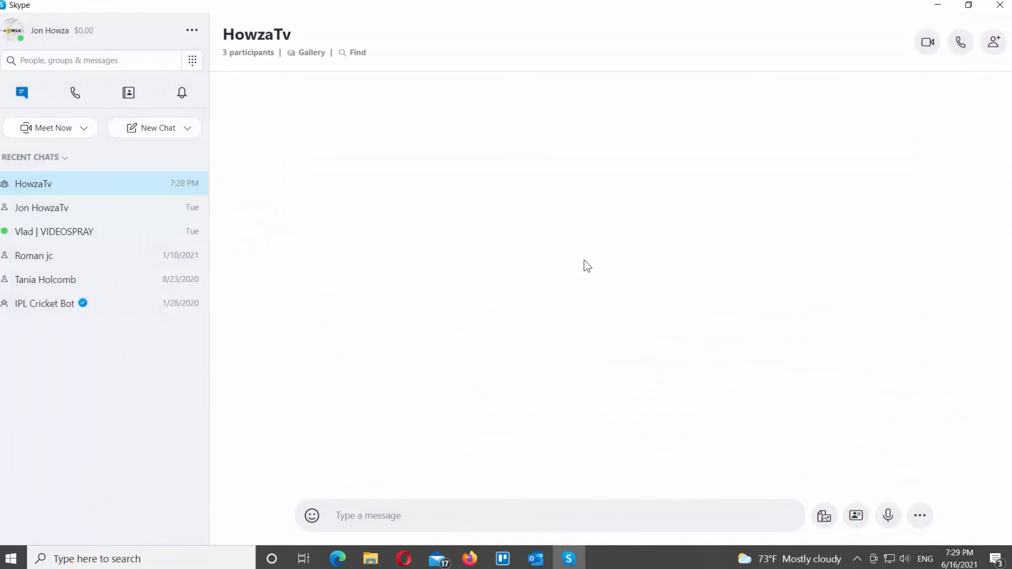
# - Type the greeting 'Hi gr…' into the HowzaTv message box without sending
pyautogui.click(497, 516)
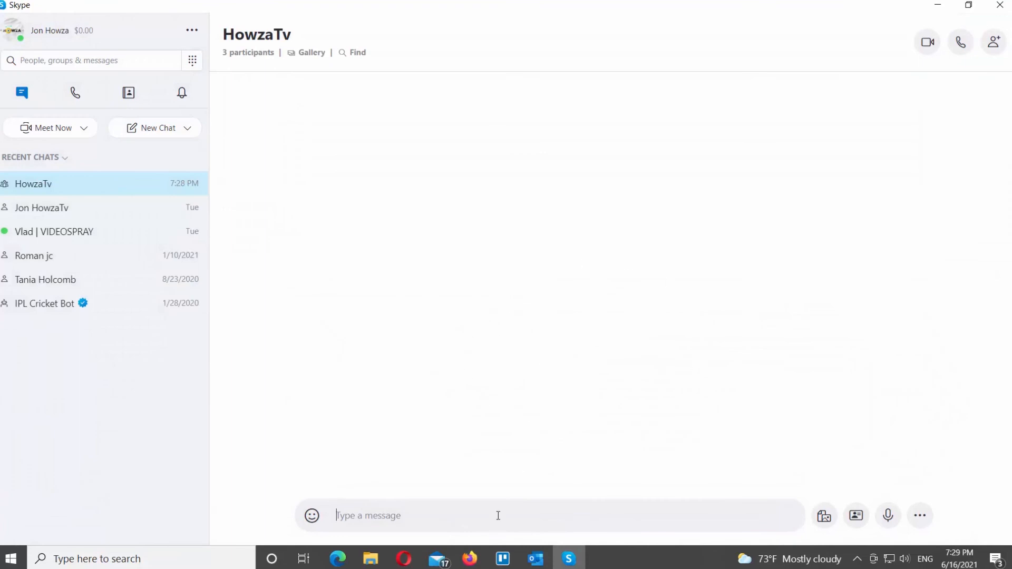
pyautogui.write('Hi')
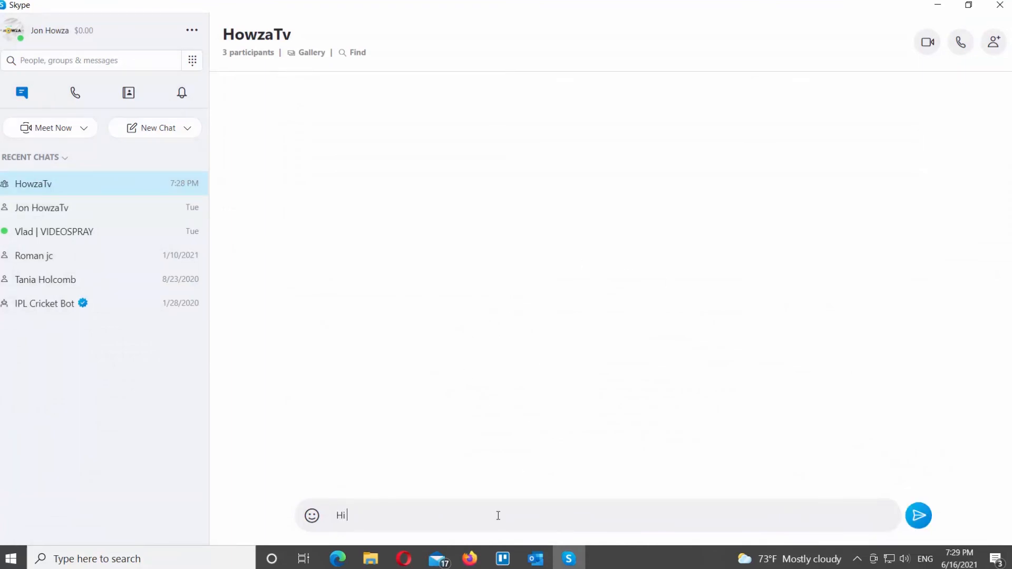
pyautogui.write('grd')
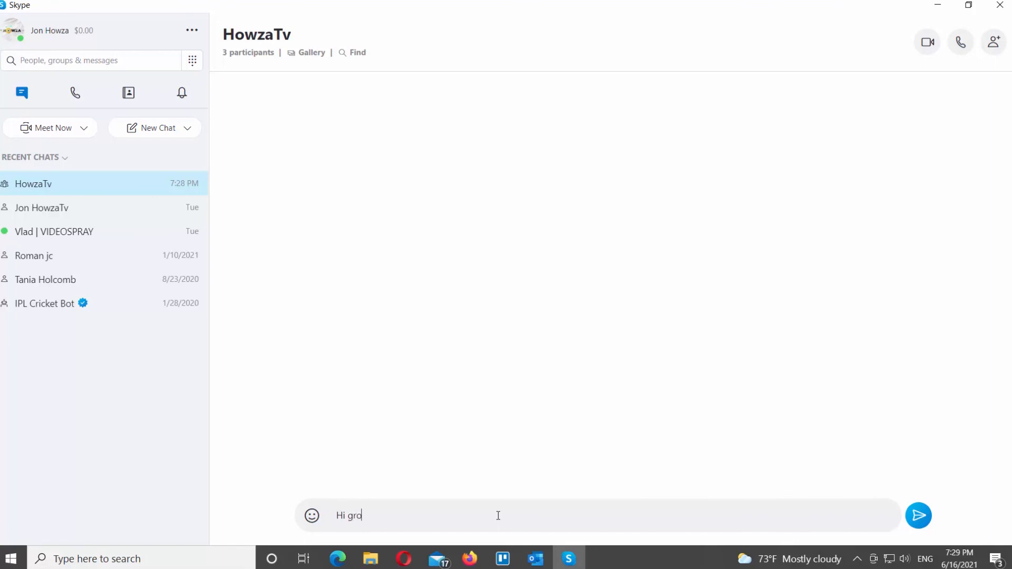